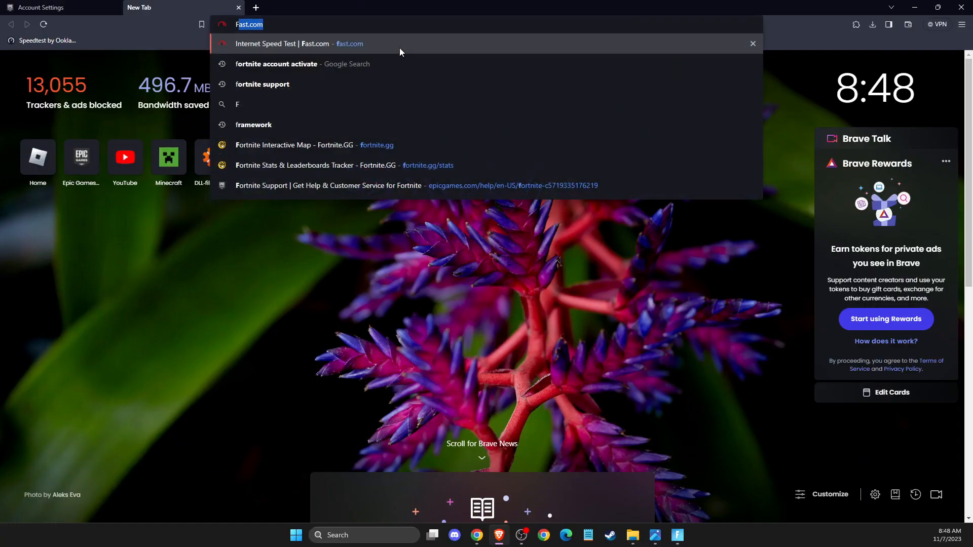
Search Google for "FORTNITE Support" from the Brave address bar.
{"action": "type", "text": "FORTNITE Support"}
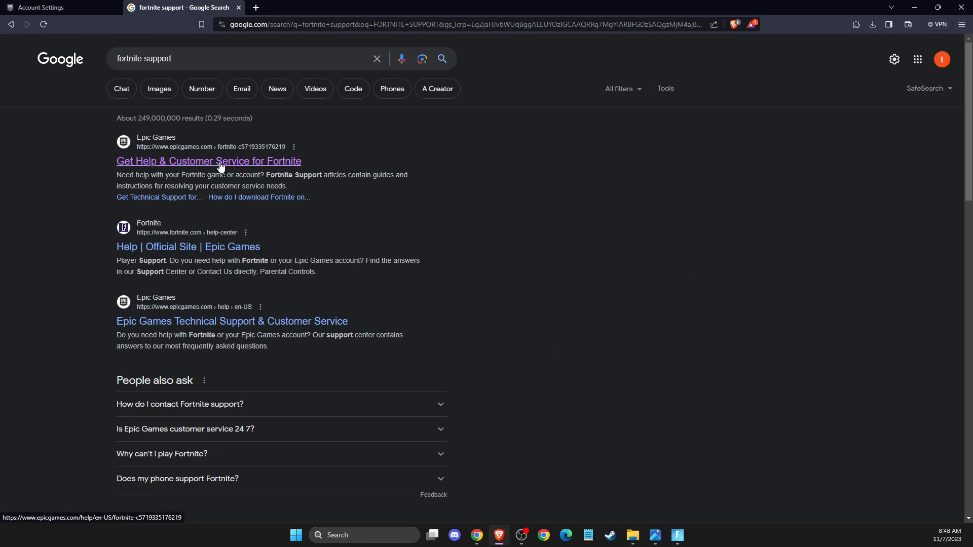
Open Epic's 'Get Help & Customer Service for Fortnite' page and its Contact Us request form.
{"action": "left_click", "coordinate": [208, 160]}
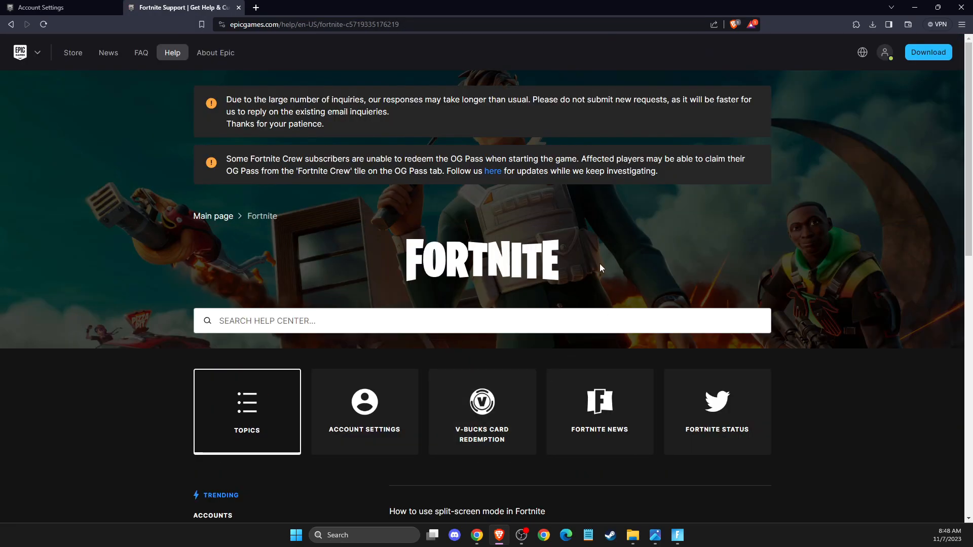
{"action": "mouse_move", "coordinate": [468, 227]}
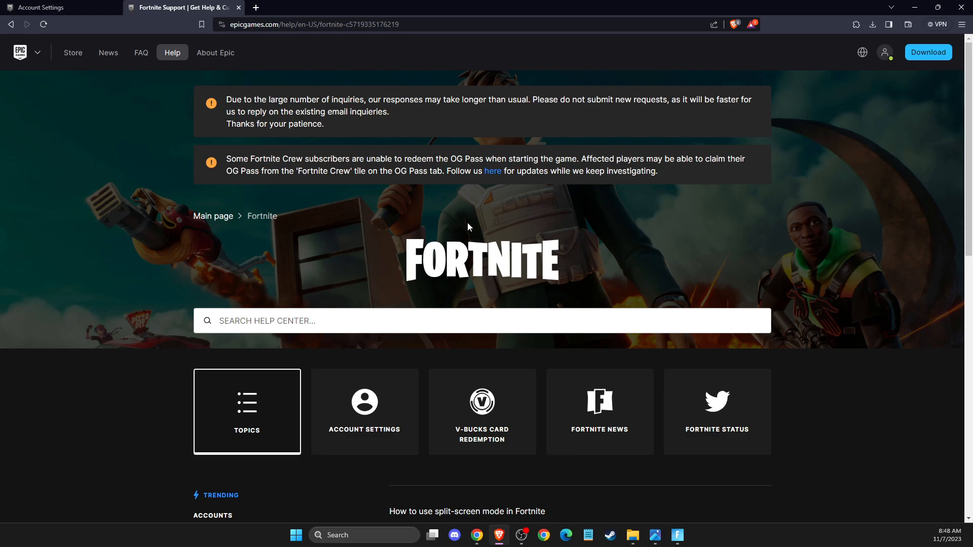
{"action": "scroll", "scroll_direction": "down", "scroll_amount": 3}
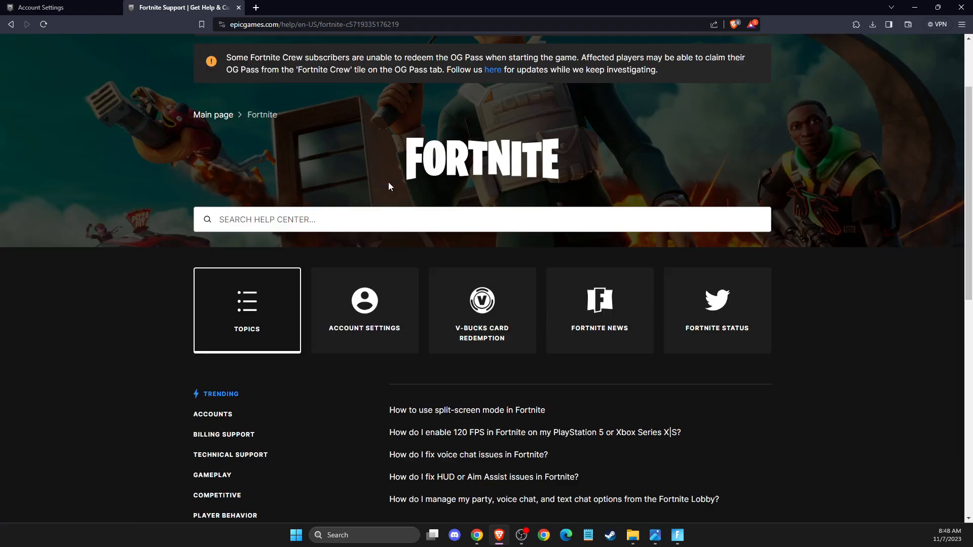
{"action": "scroll", "scroll_direction": "down", "scroll_amount": 3}
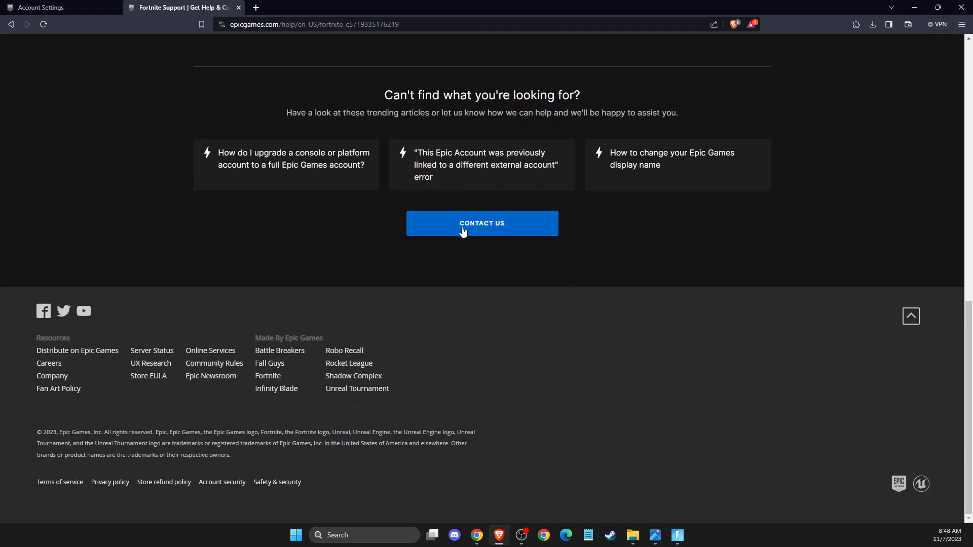
{"action": "left_click", "coordinate": [481, 223]}
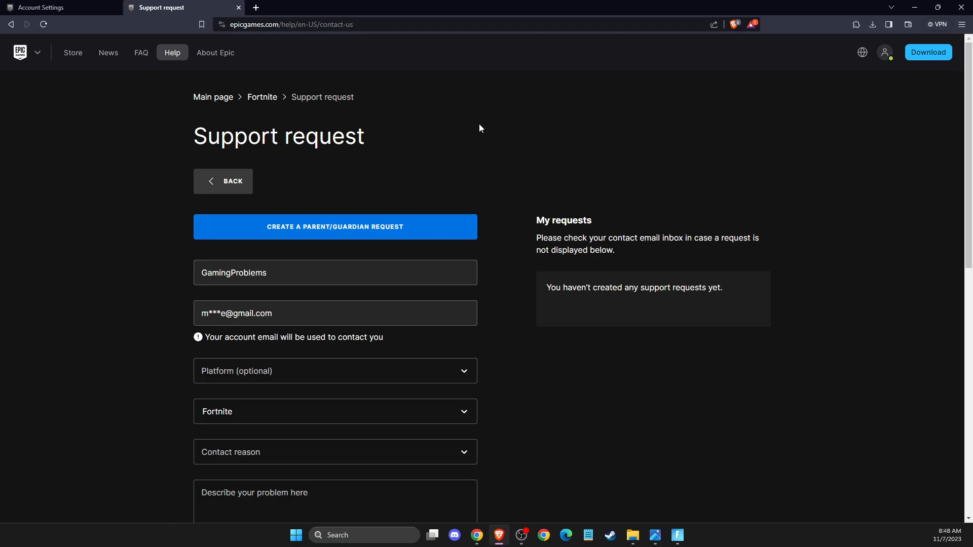
Choose PC as the platform and Refund as the contact reason in the request form.
{"action": "scroll", "scroll_direction": "down", "scroll_amount": 3}
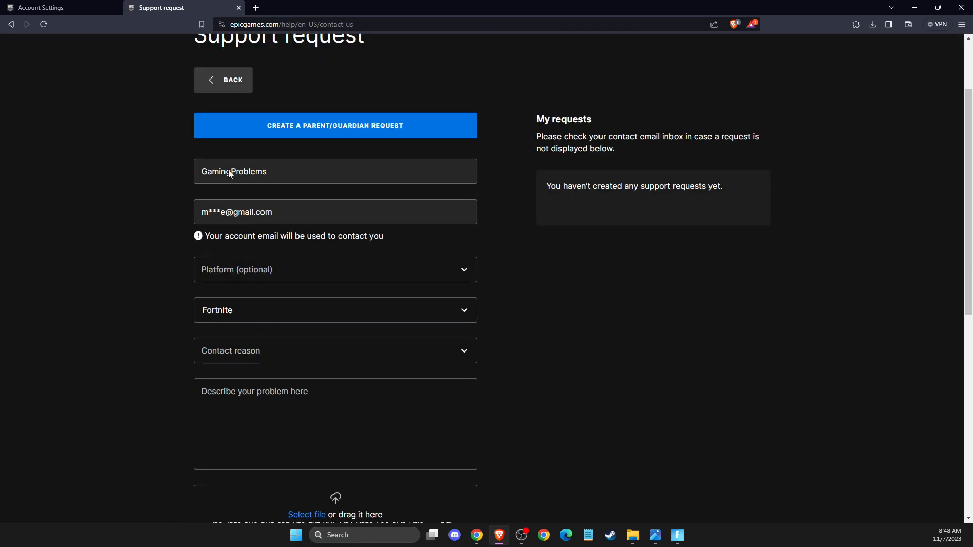
{"action": "scroll", "scroll_direction": "down", "scroll_amount": 3}
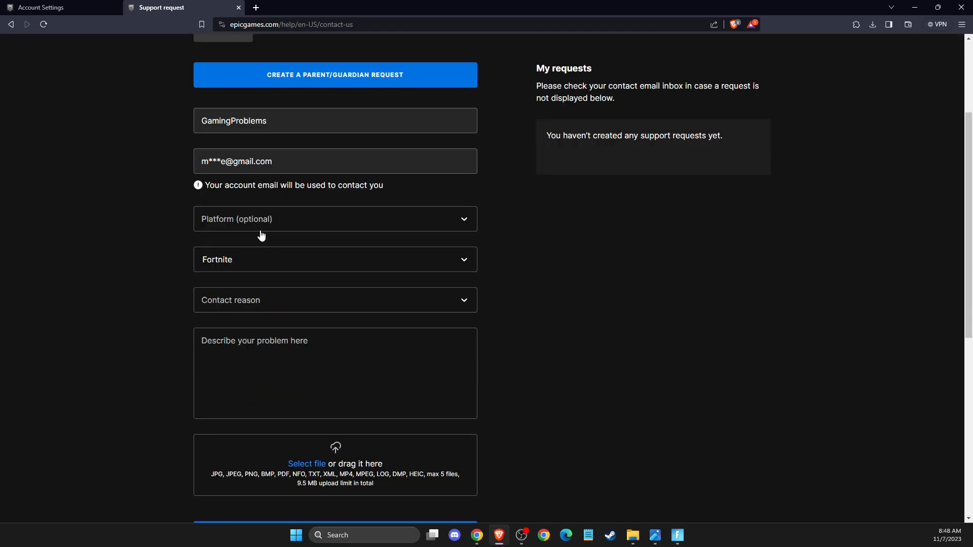
{"action": "left_click", "coordinate": [335, 218]}
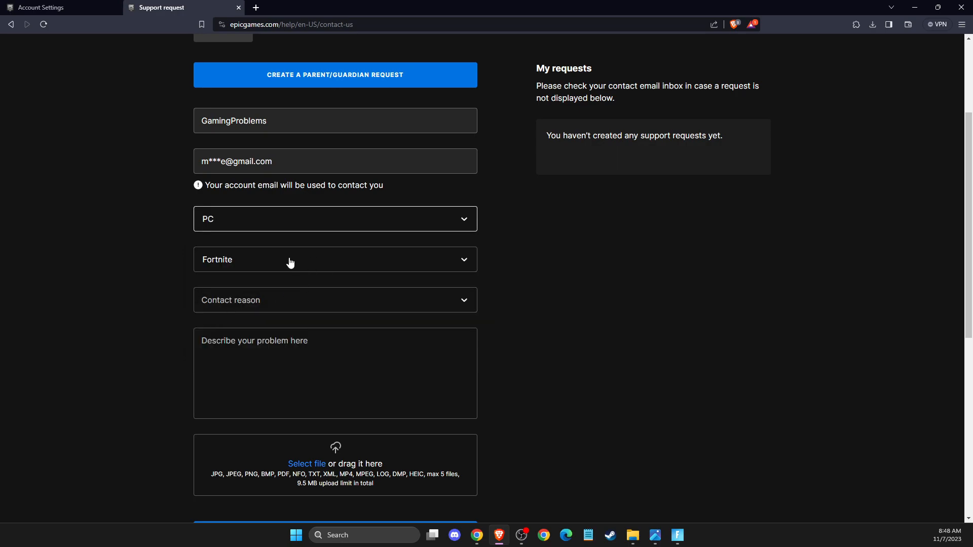
{"action": "left_click", "coordinate": [334, 300]}
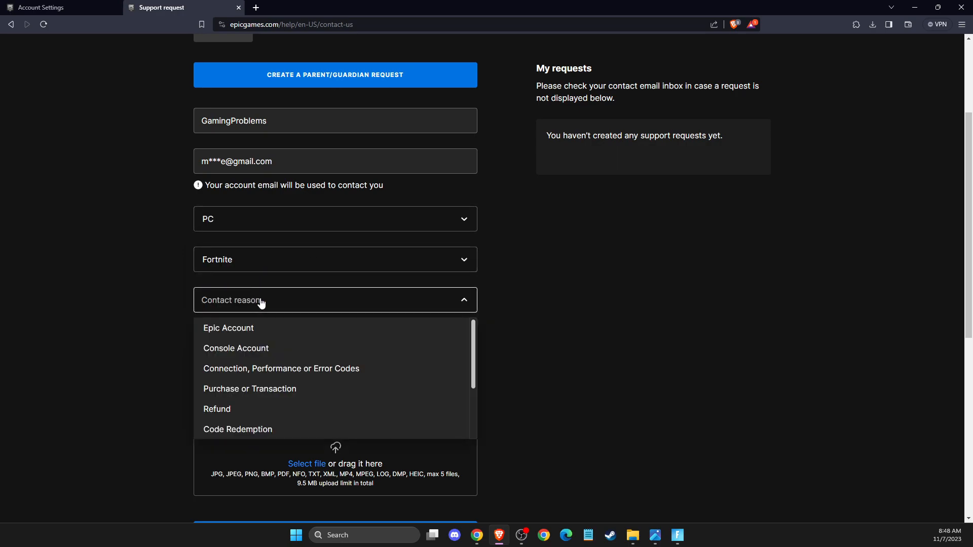
{"action": "scroll", "scroll_direction": "down", "scroll_amount": 3}
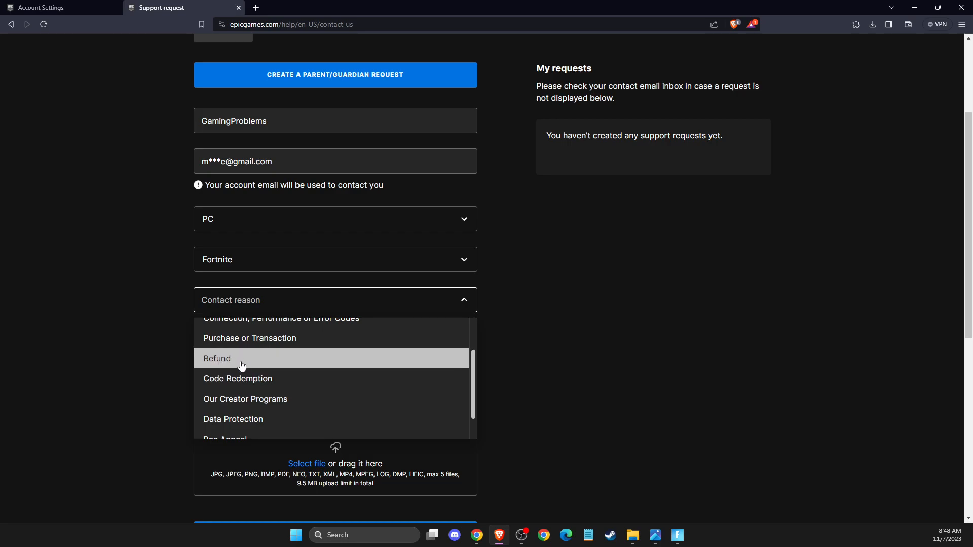
{"action": "left_click", "coordinate": [216, 358]}
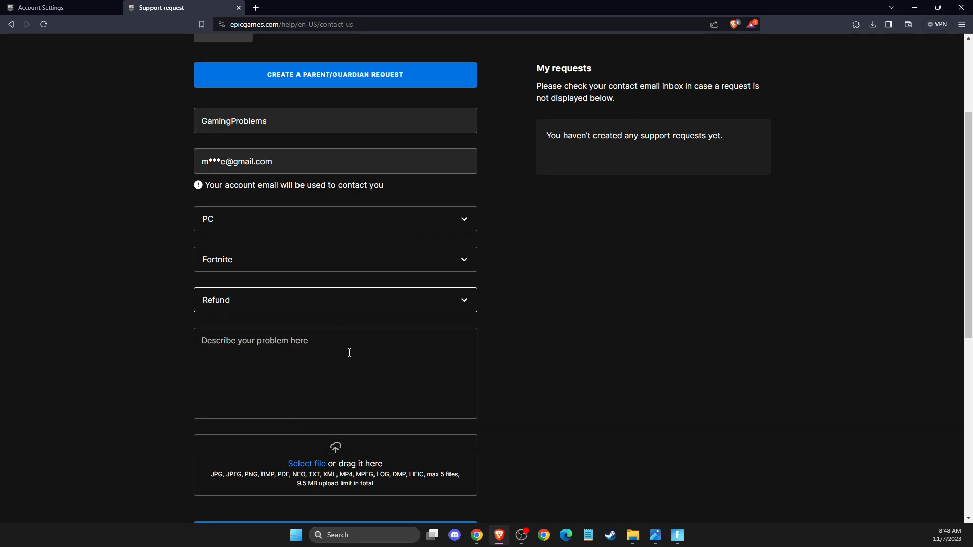
{"action": "scroll", "scroll_direction": "down", "scroll_amount": 3}
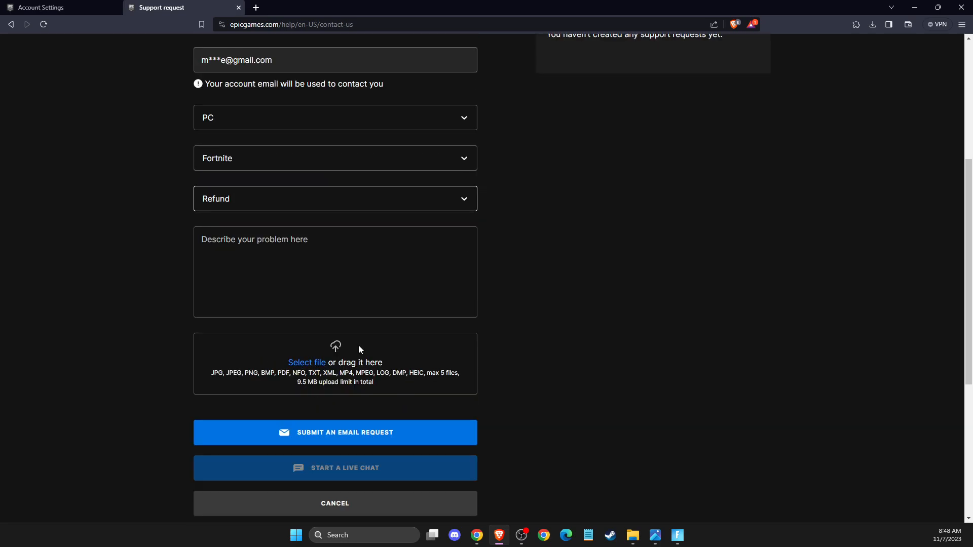
{"action": "mouse_move", "coordinate": [382, 354]}
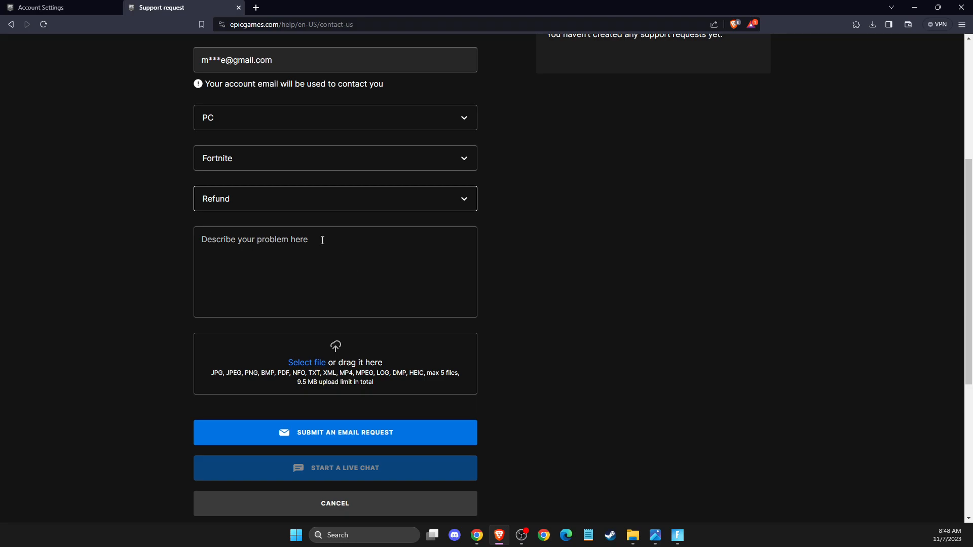
{"action": "scroll", "scroll_direction": "down", "scroll_amount": 3}
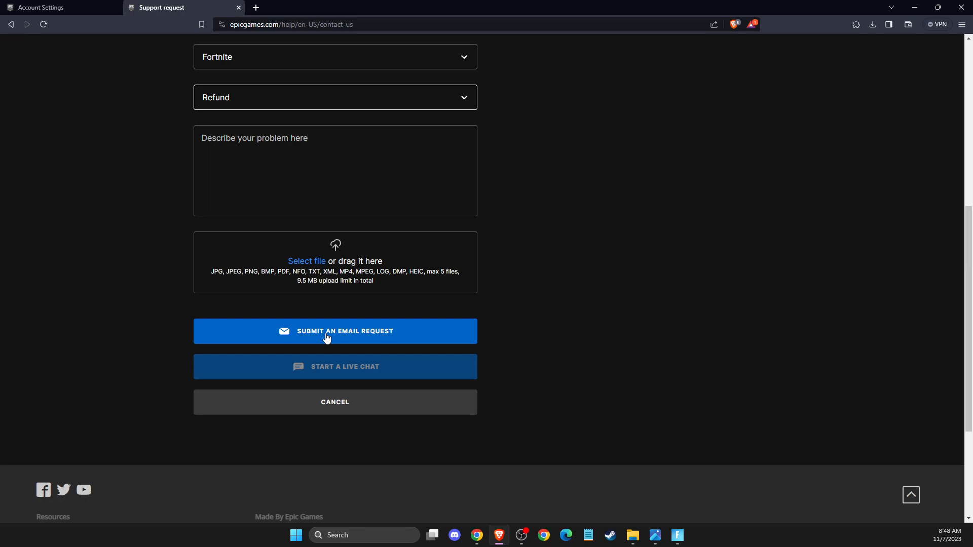
{"action": "mouse_move", "coordinate": [896, 373]}
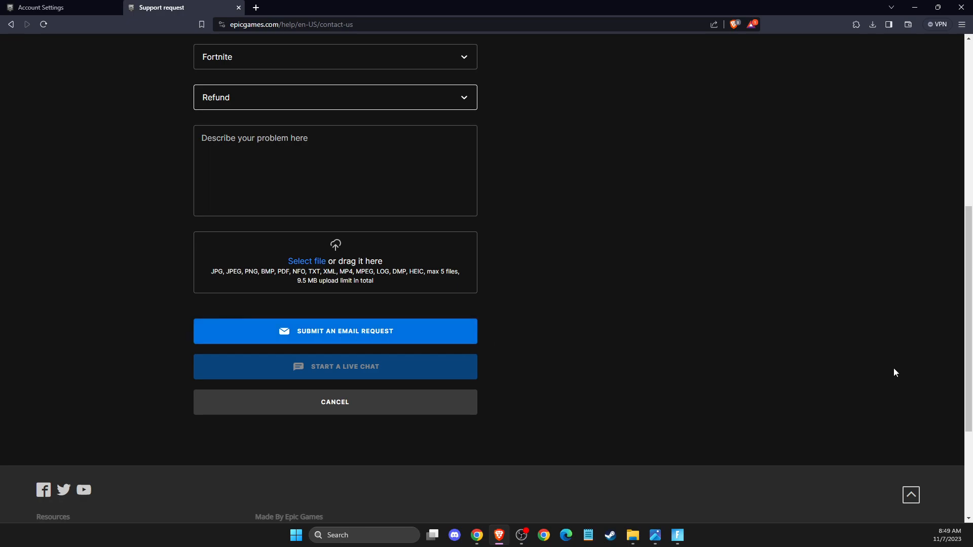